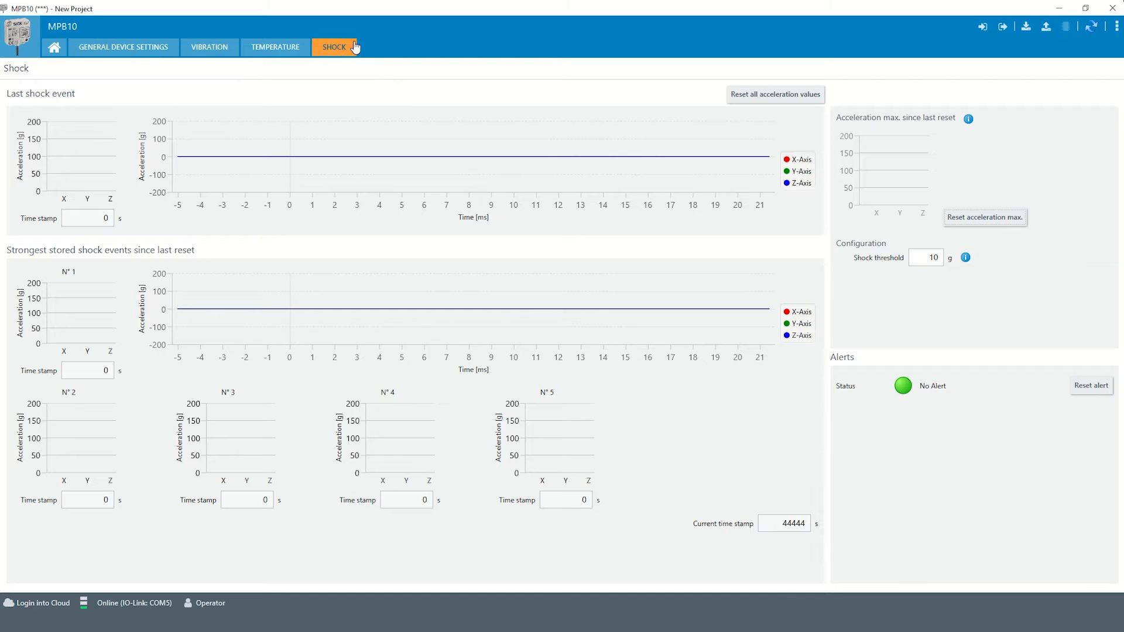
mouse_move(365, 48)
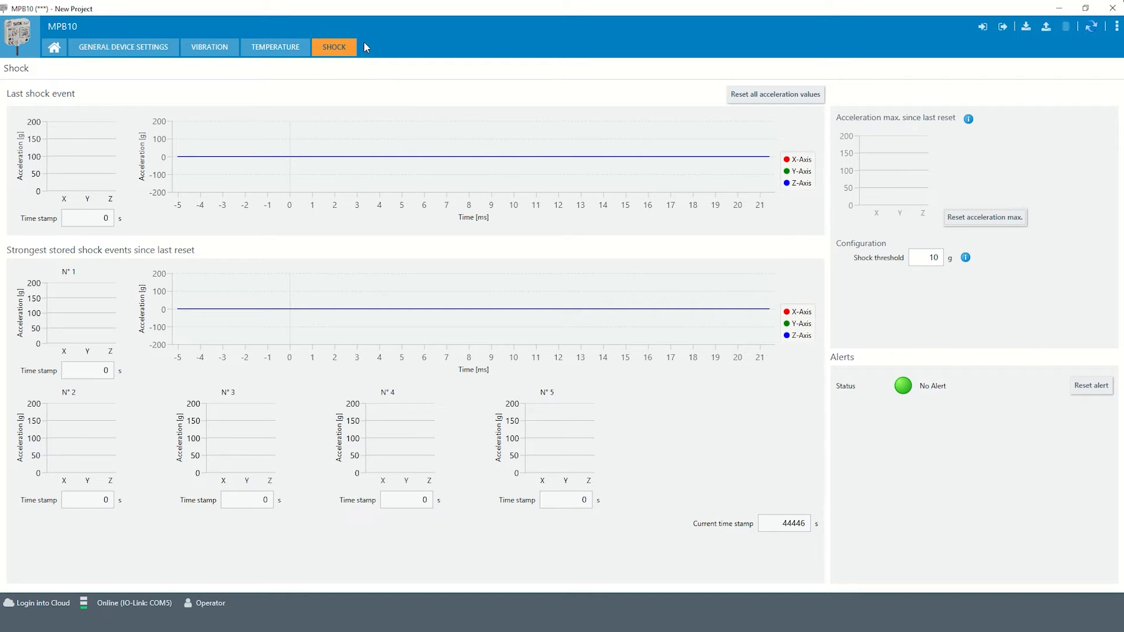
mouse_move(340, 74)
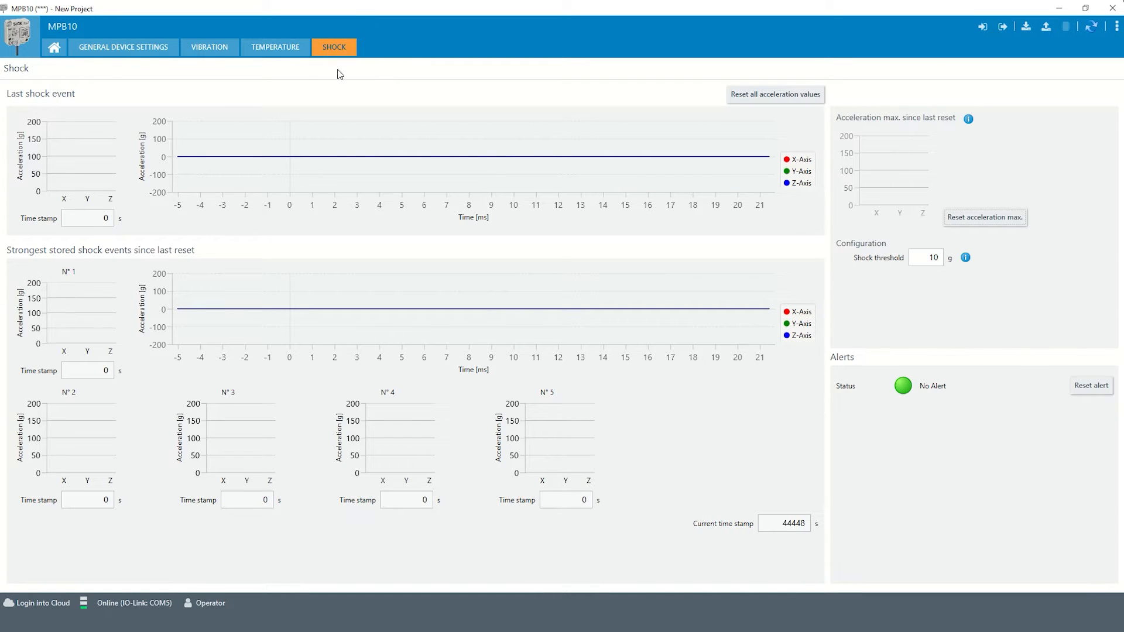
mouse_move(63, 201)
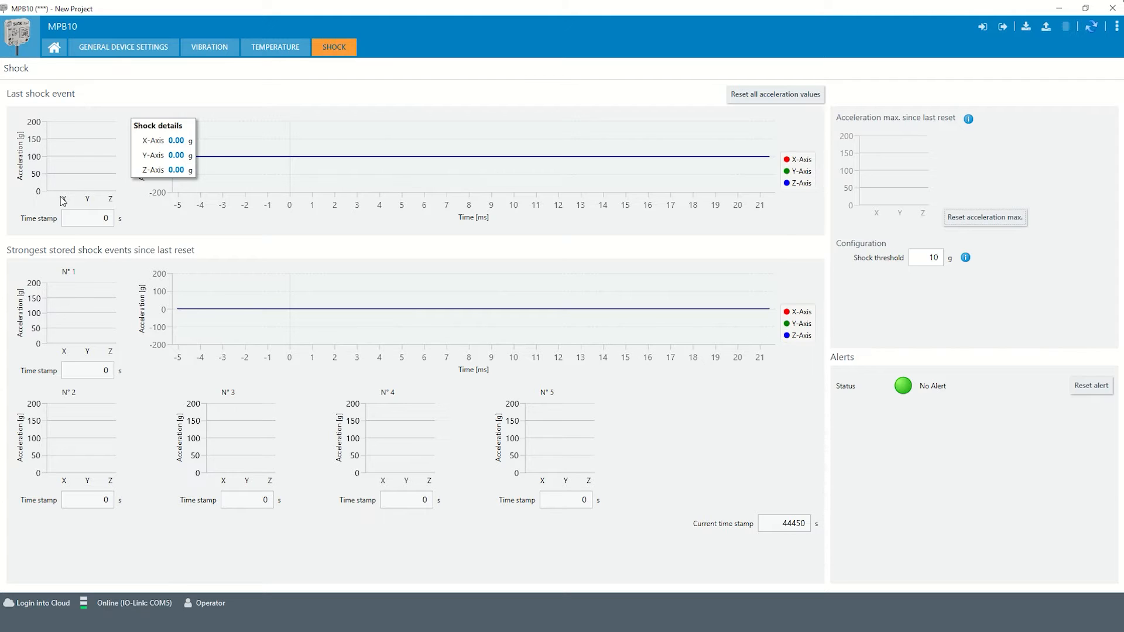
mouse_move(159, 210)
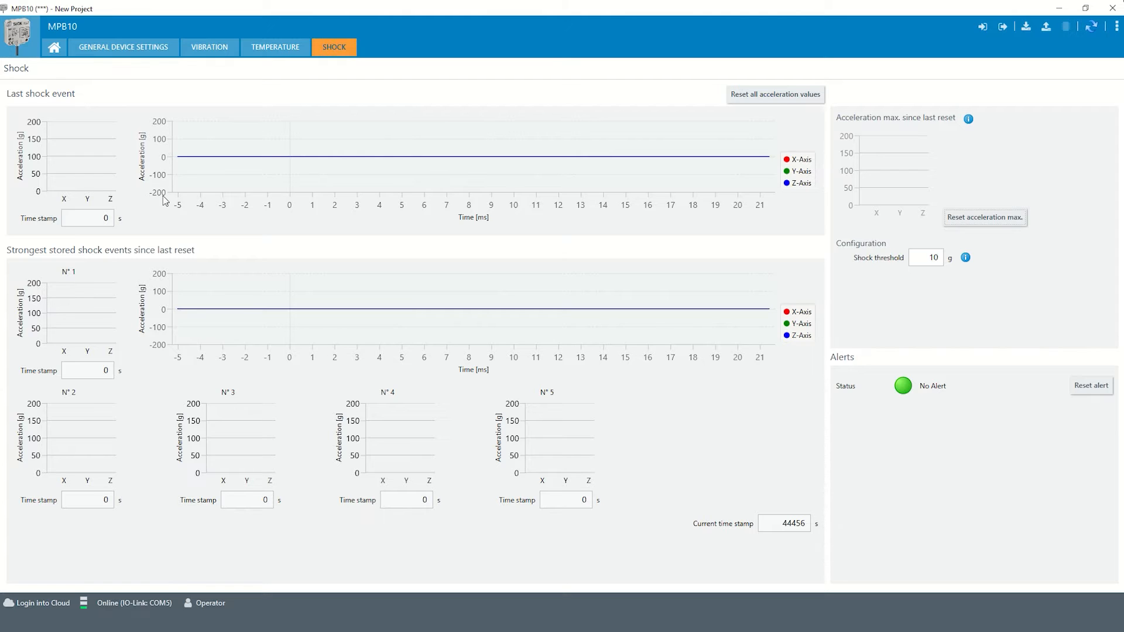
mouse_move(418, 161)
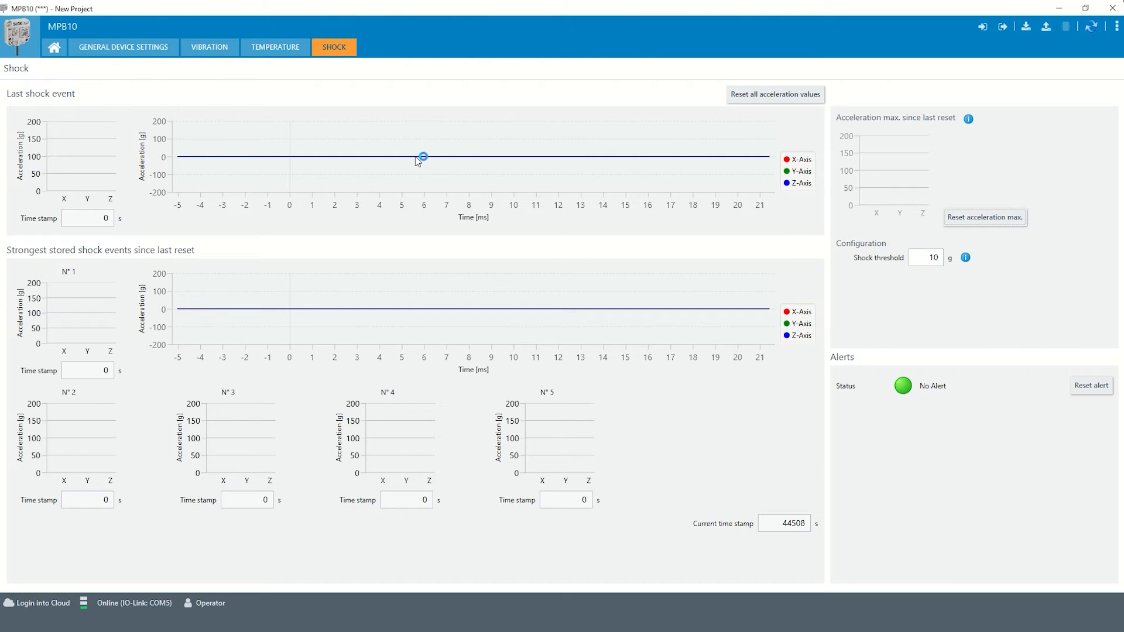
mouse_move(384, 159)
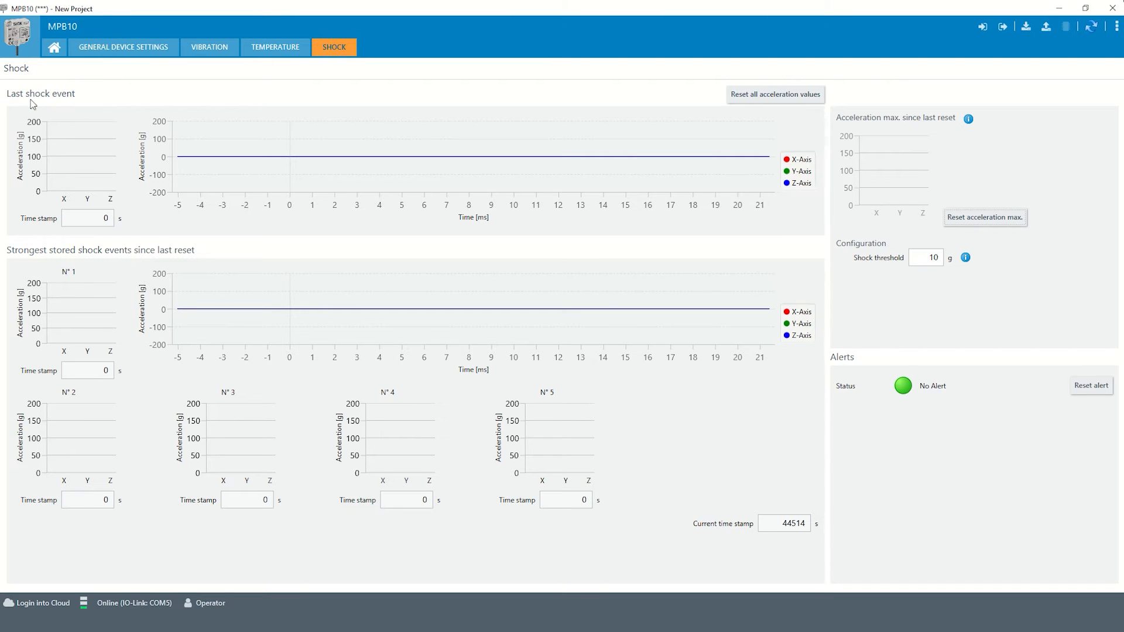
mouse_move(79, 330)
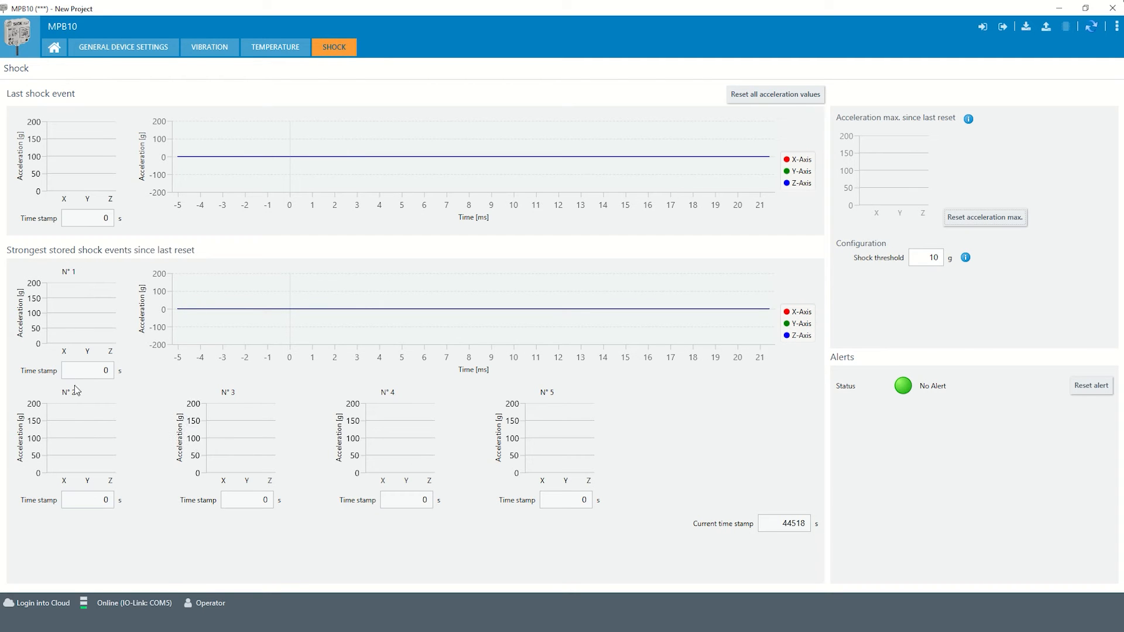
mouse_move(380, 383)
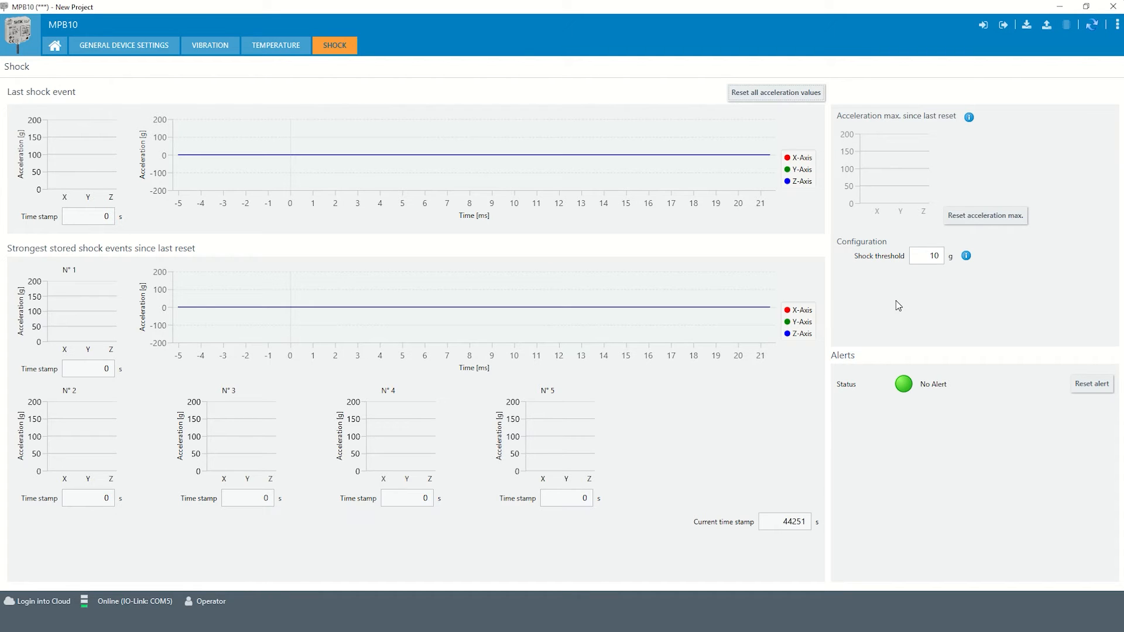
mouse_move(955, 249)
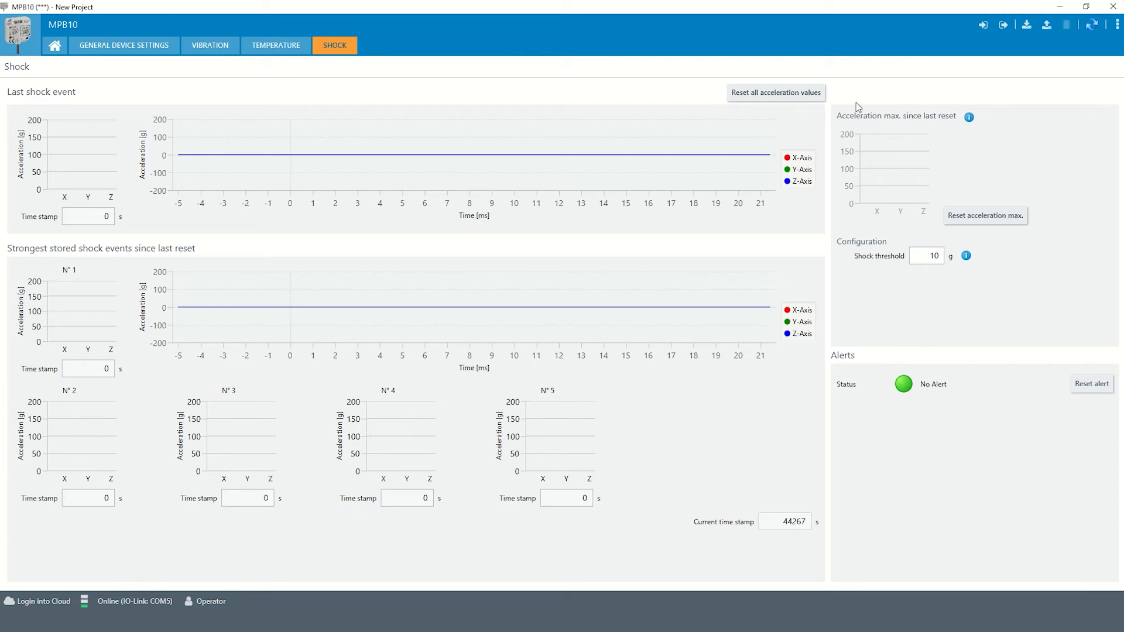
mouse_move(878, 125)
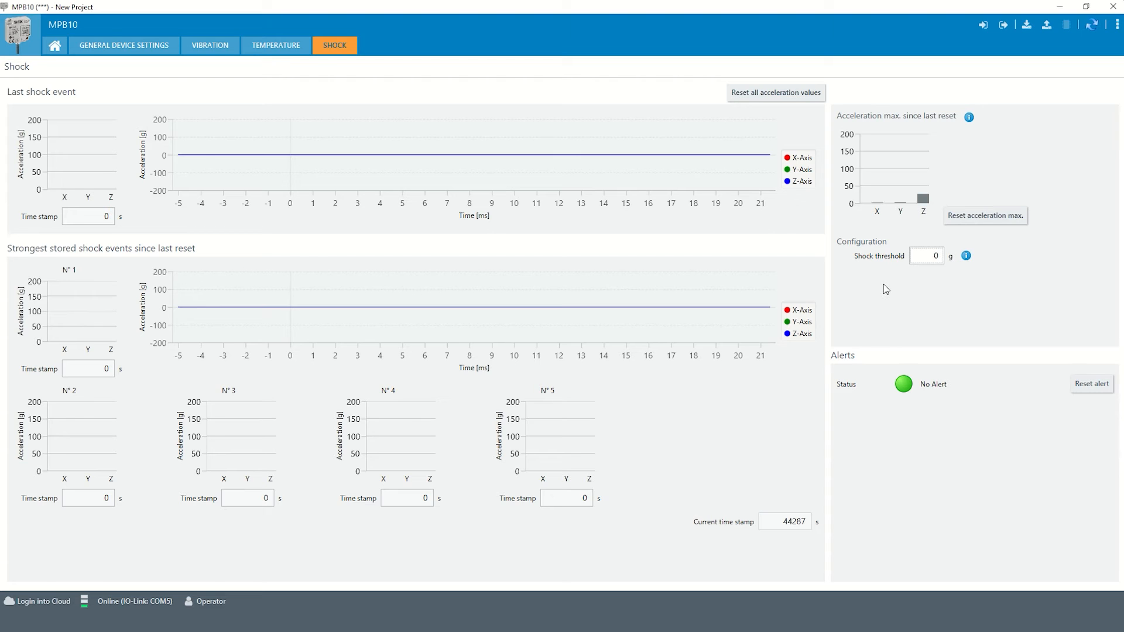
mouse_move(860, 308)
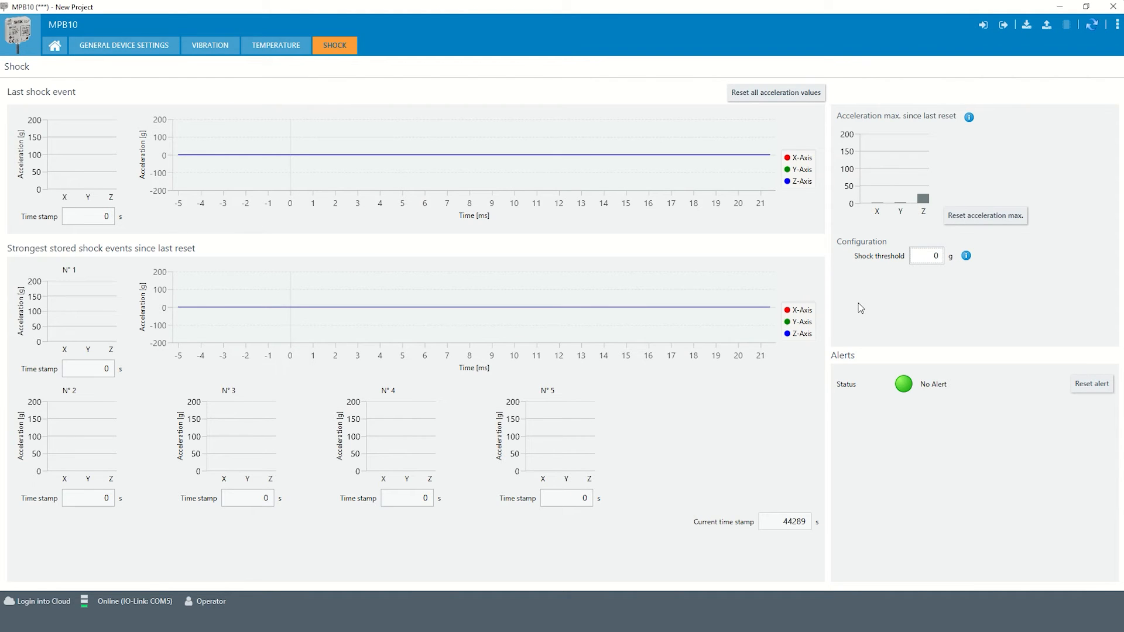
mouse_move(925, 201)
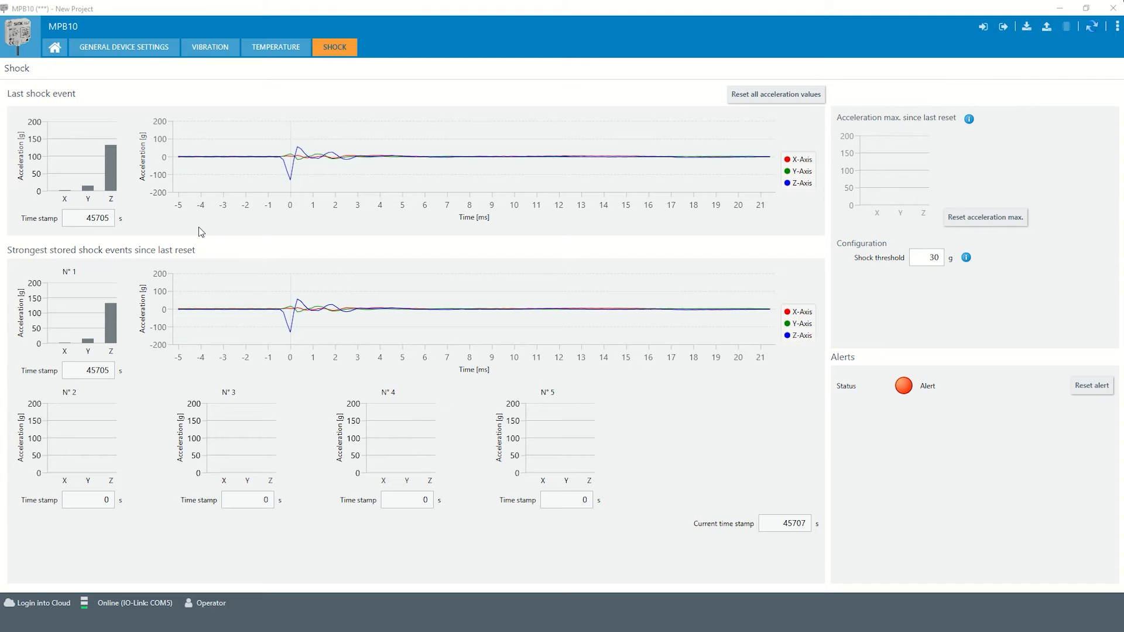
mouse_move(153, 139)
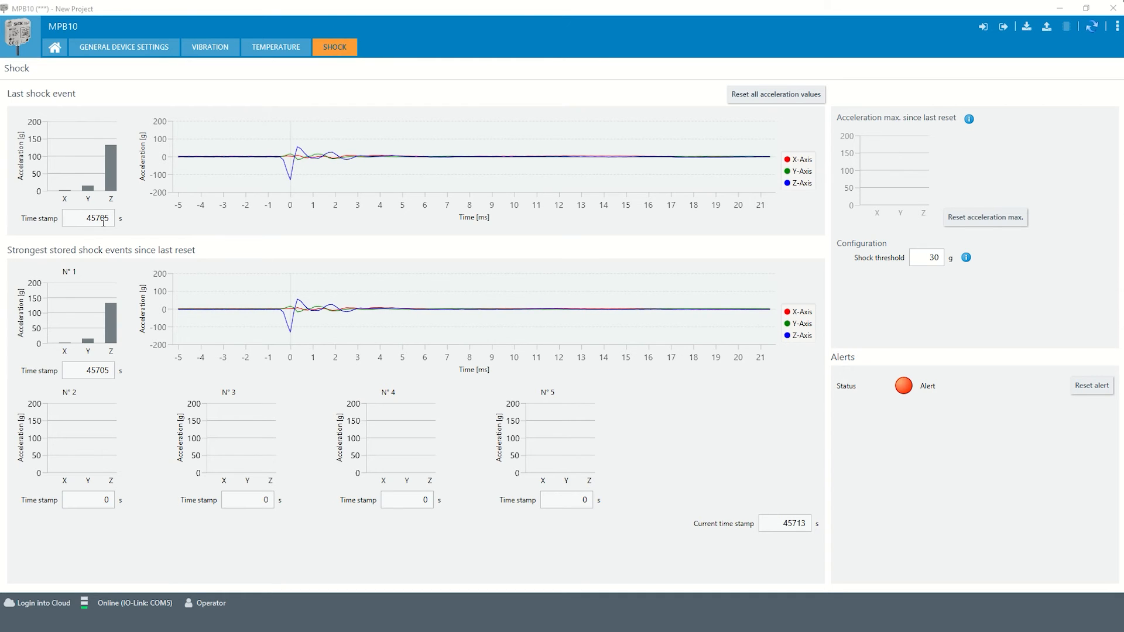
mouse_move(317, 206)
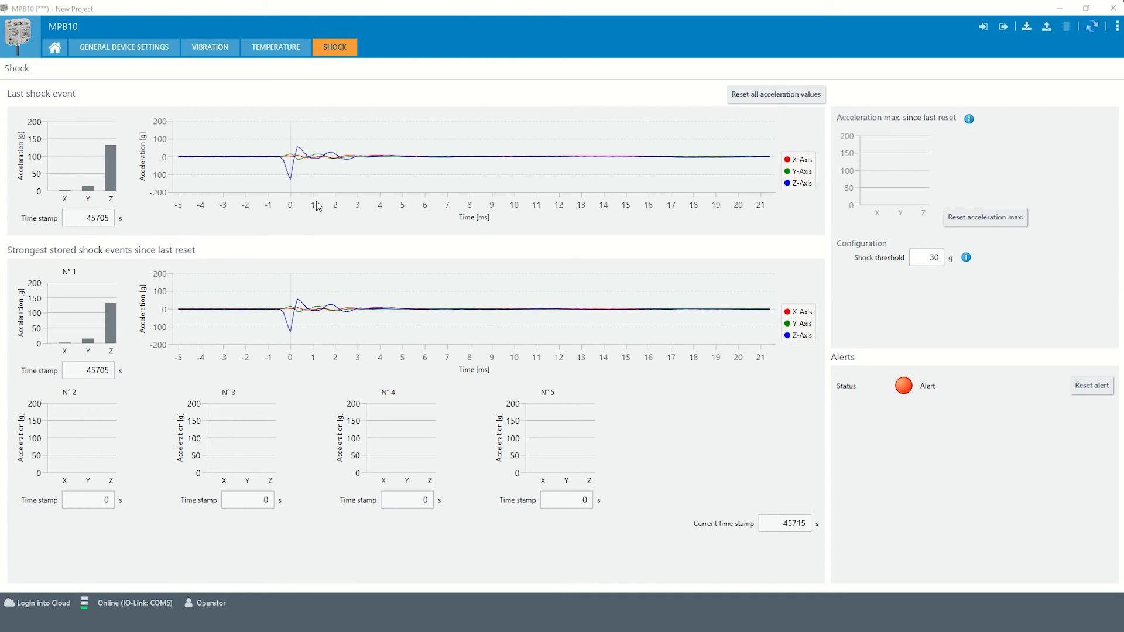
mouse_move(340, 174)
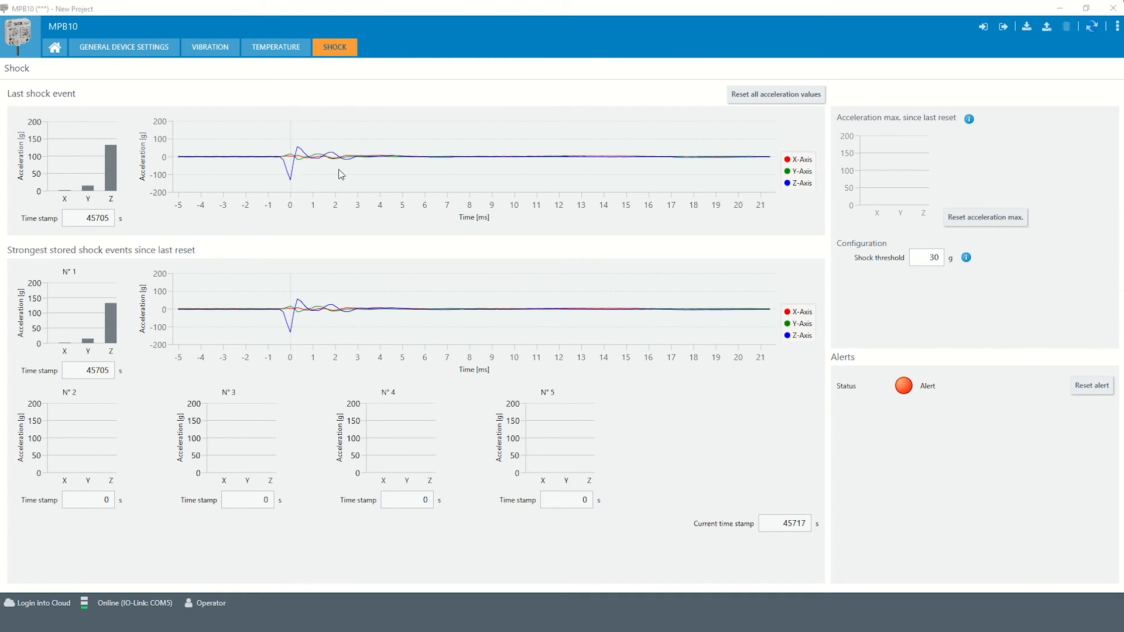
mouse_move(673, 206)
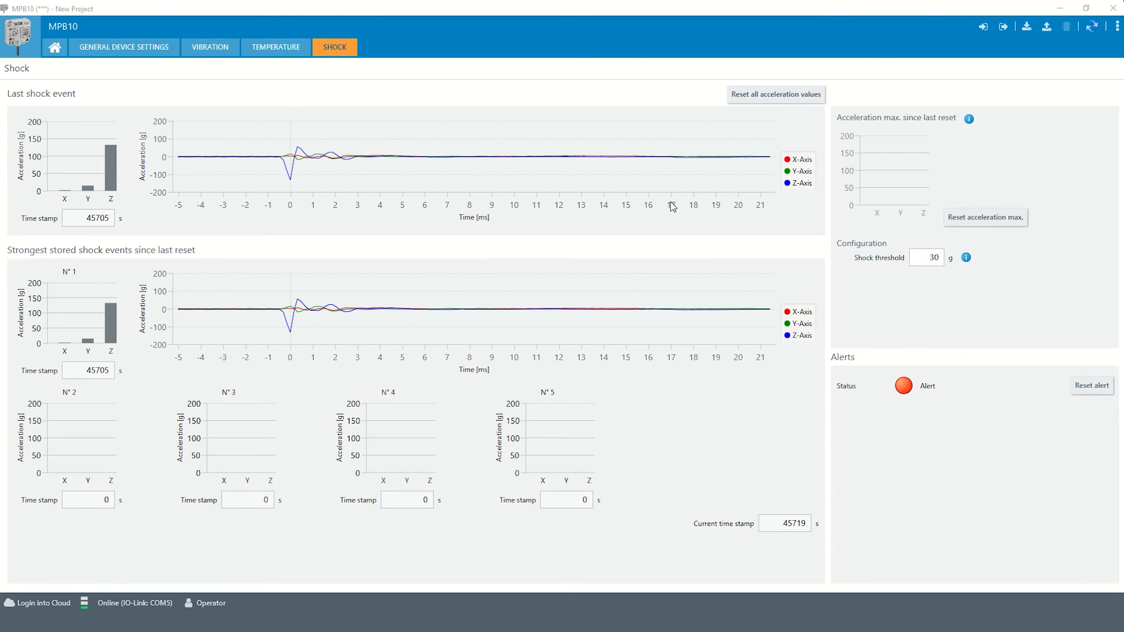
mouse_move(798, 189)
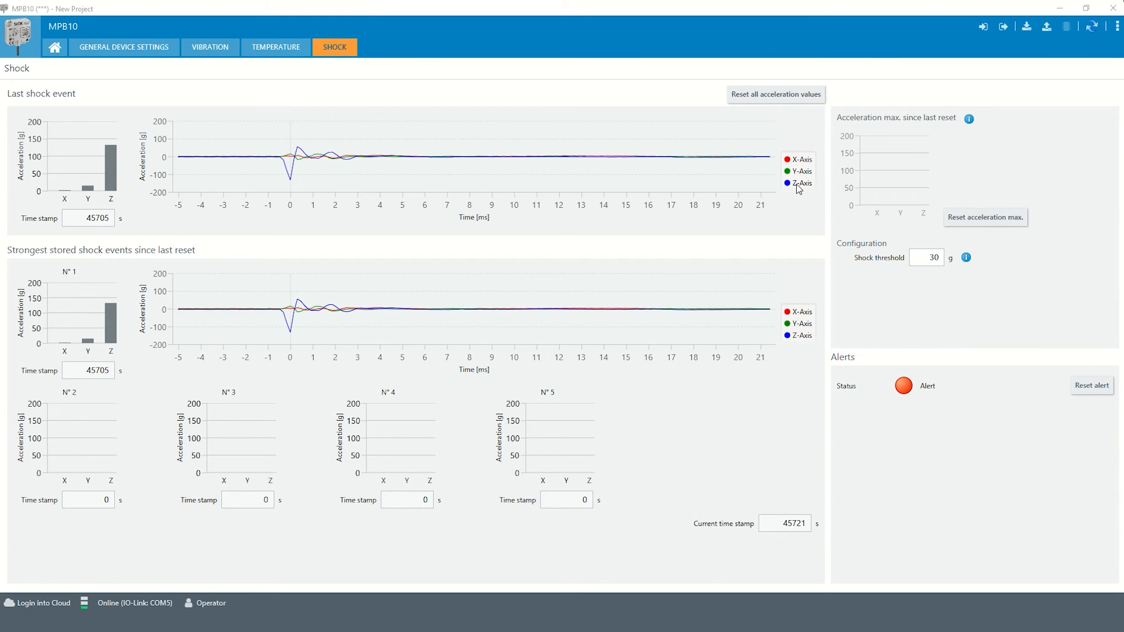
mouse_move(837, 270)
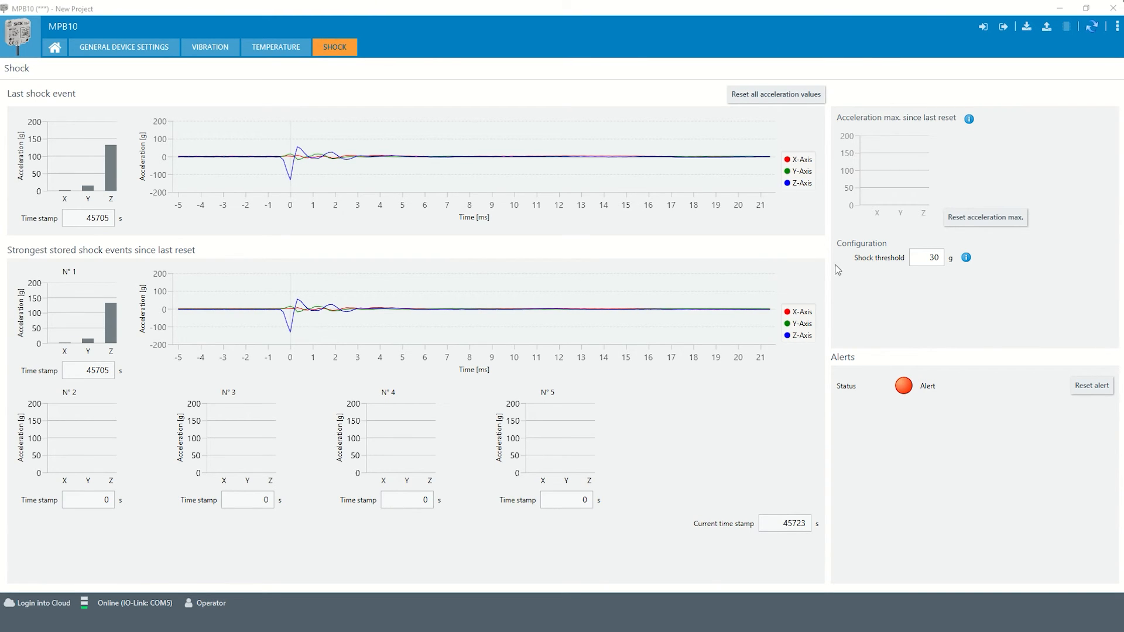
mouse_move(948, 377)
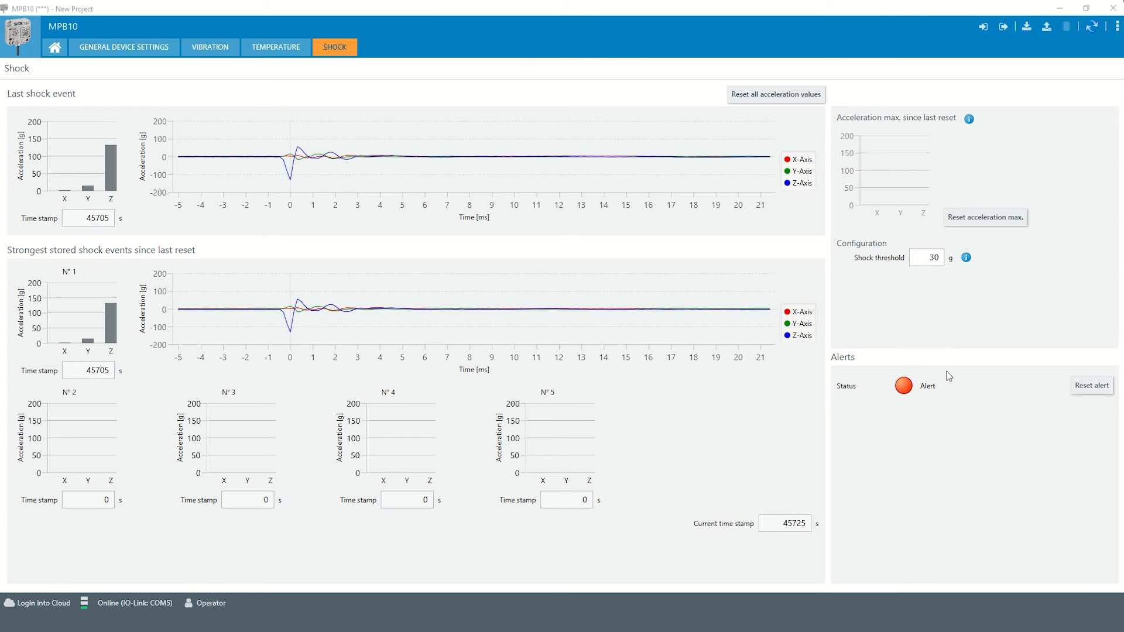
mouse_move(895, 407)
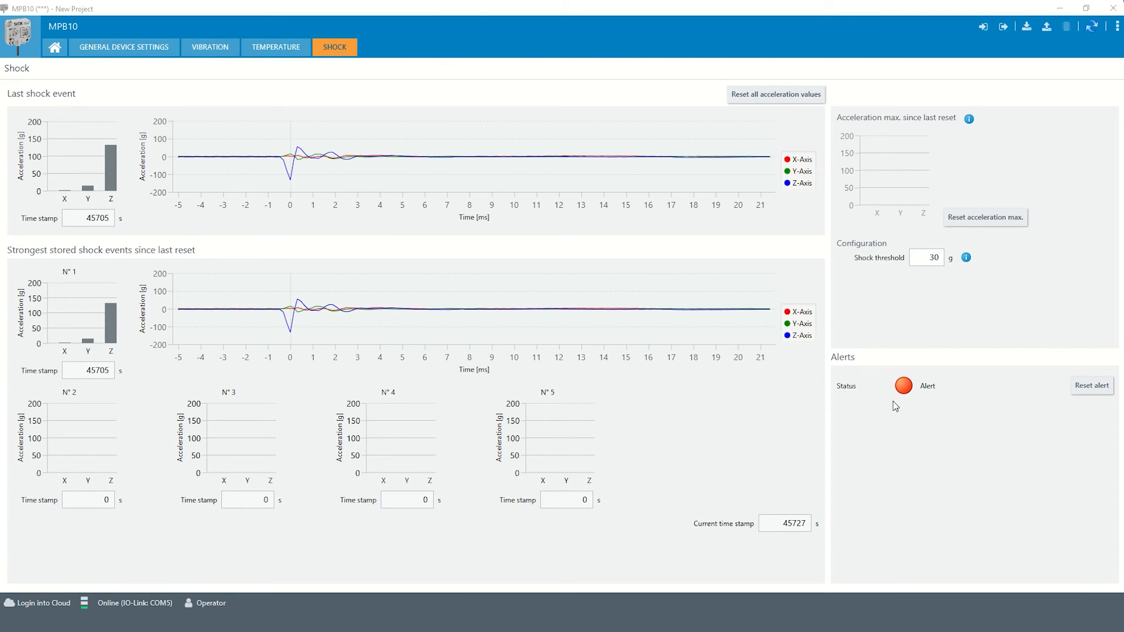
mouse_move(726, 514)
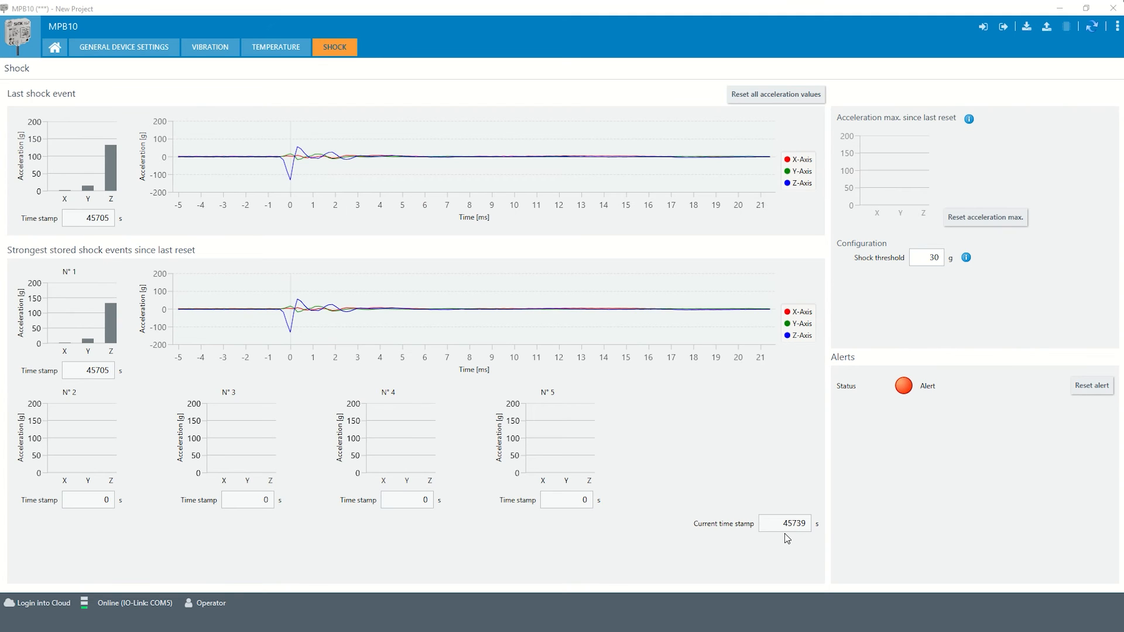
mouse_move(162, 214)
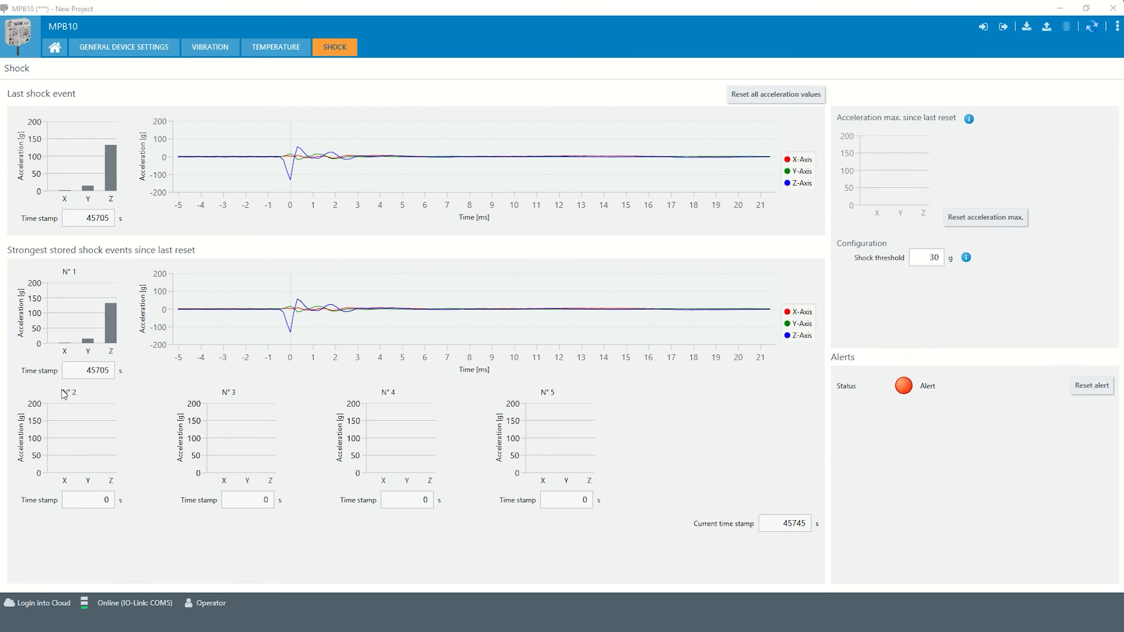
mouse_move(560, 402)
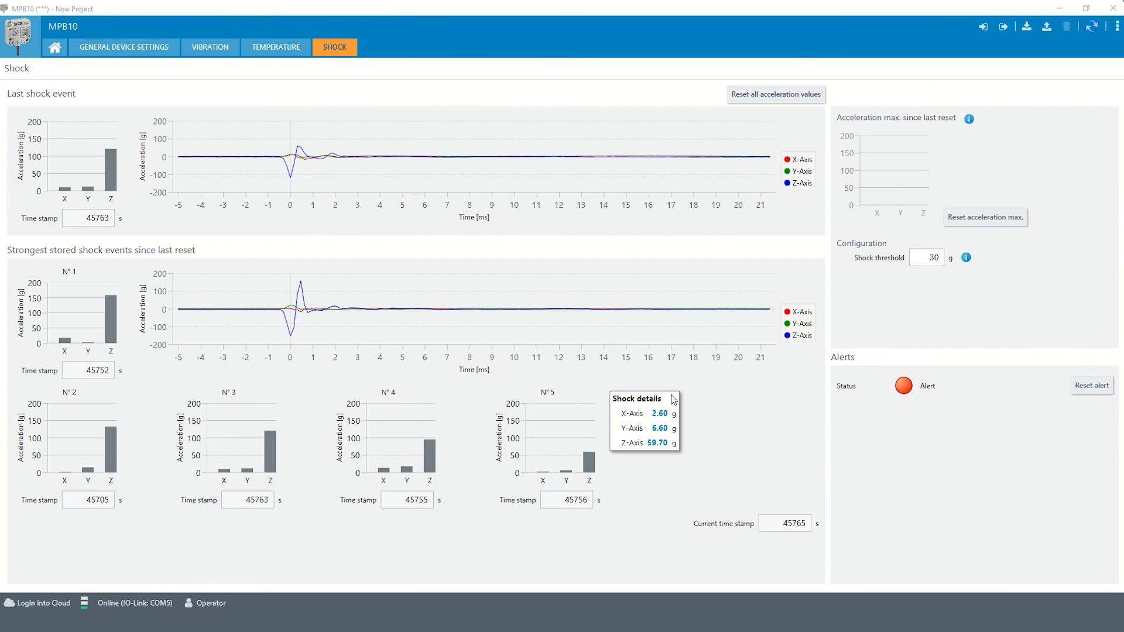
mouse_move(719, 380)
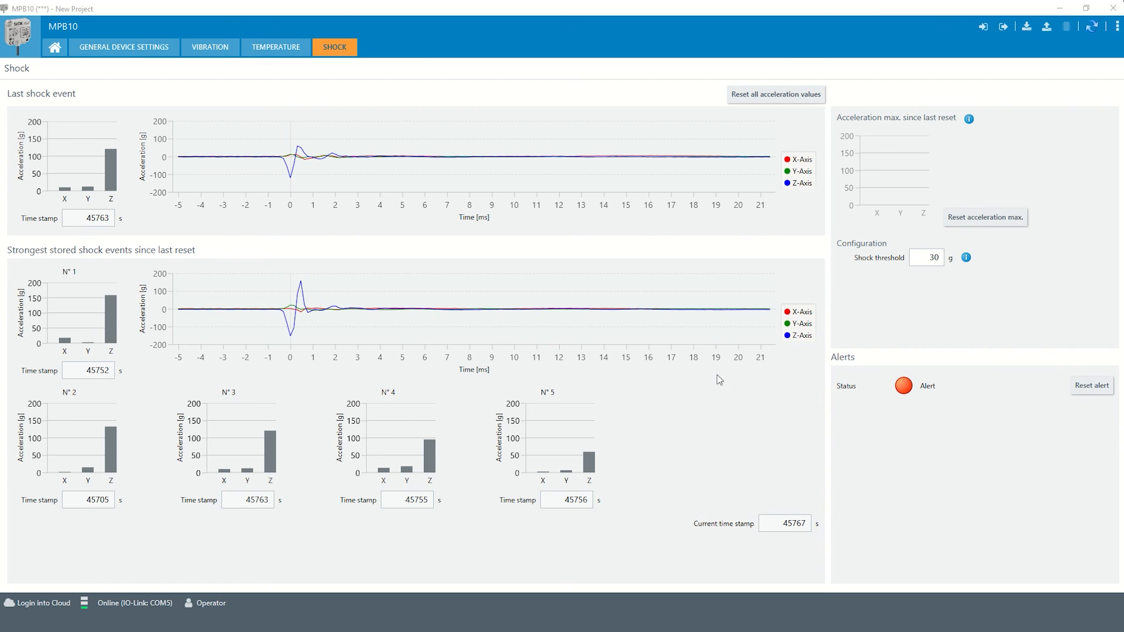
mouse_move(291, 285)
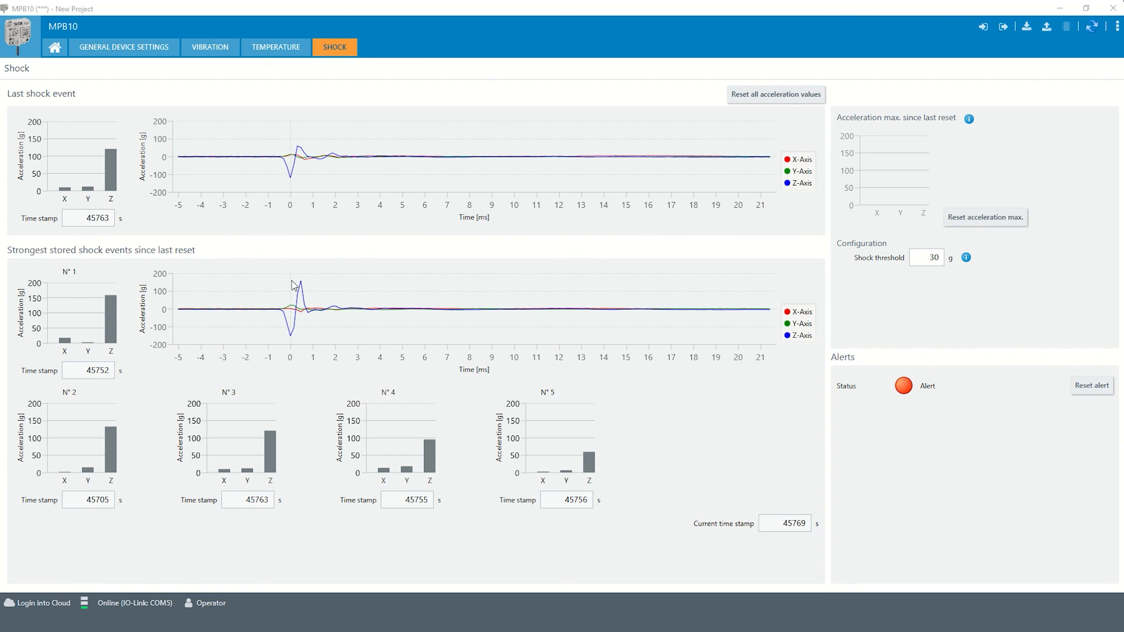
mouse_move(369, 314)
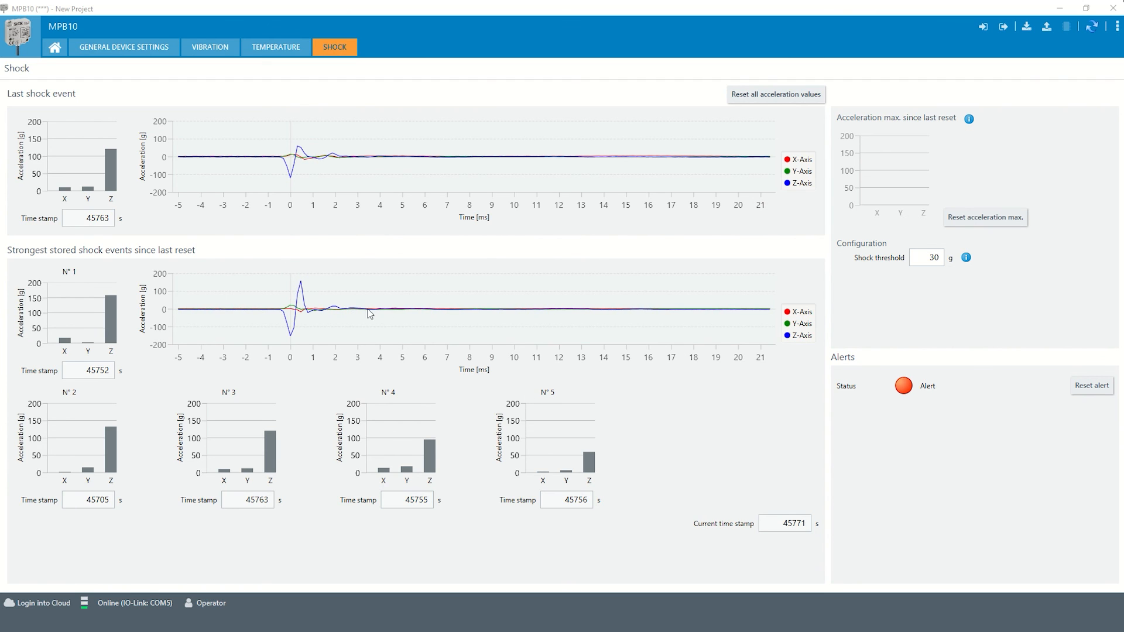
mouse_move(347, 344)
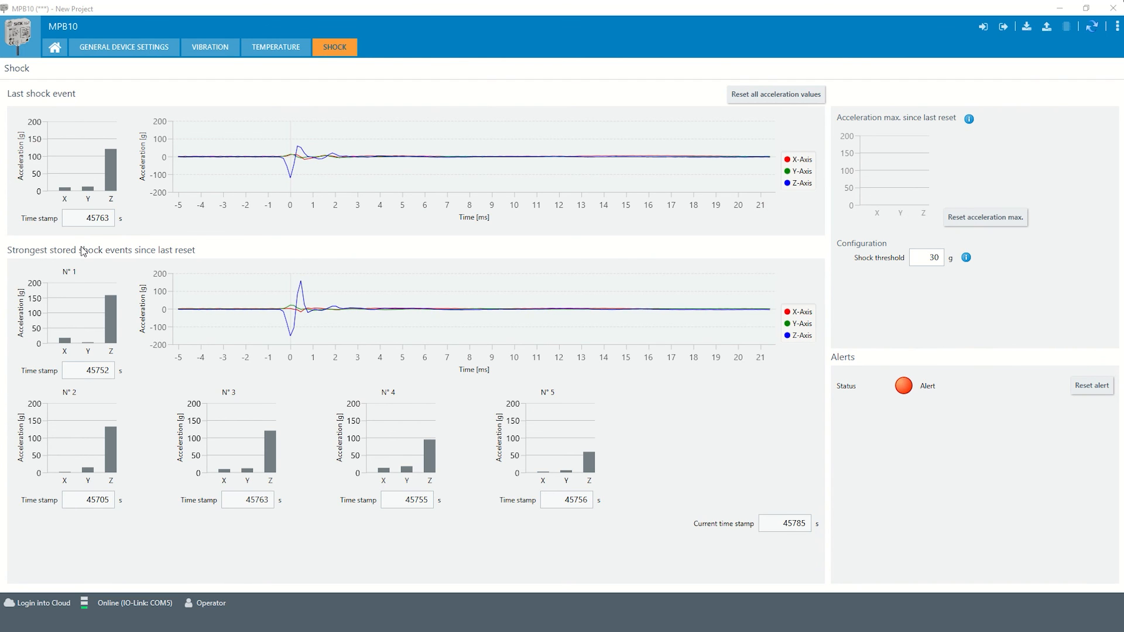
mouse_move(643, 266)
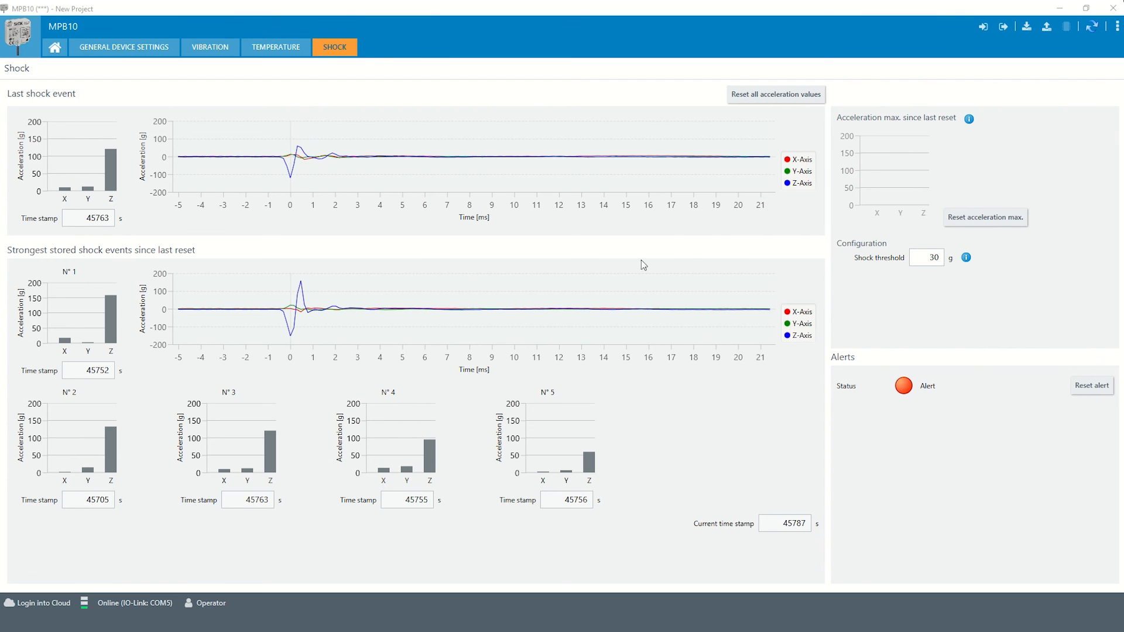